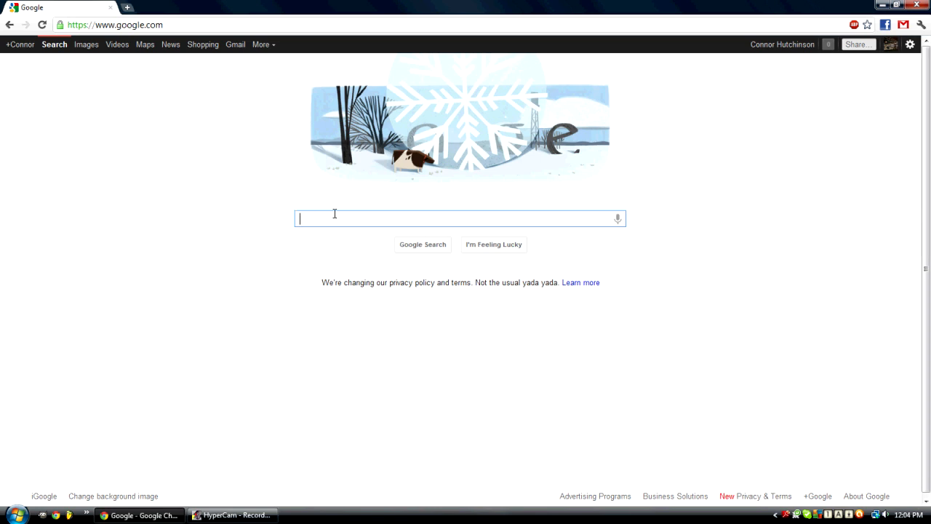
pyautogui.moveTo(163, 154)
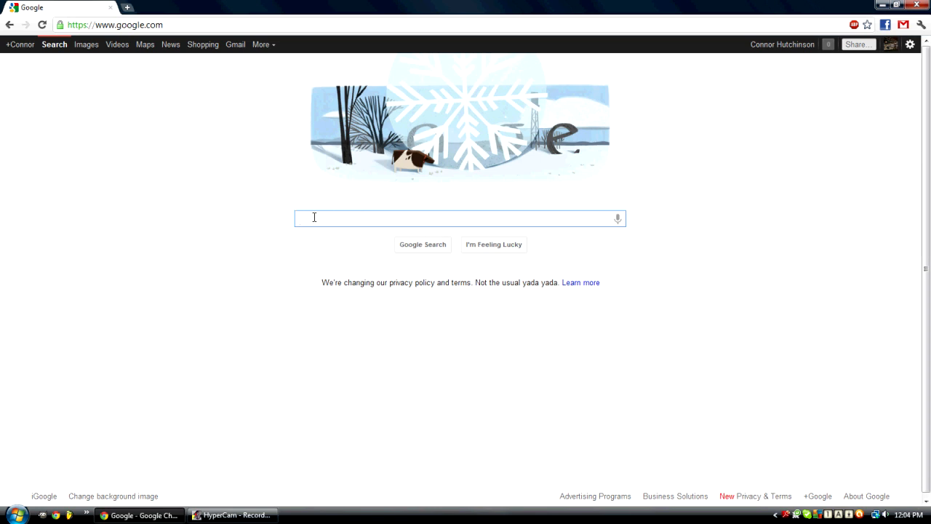
# Search Google for 'hypercam 2' and show the results led by the hyperionics HyperCam page.
pyautogui.write('hypercam 2')
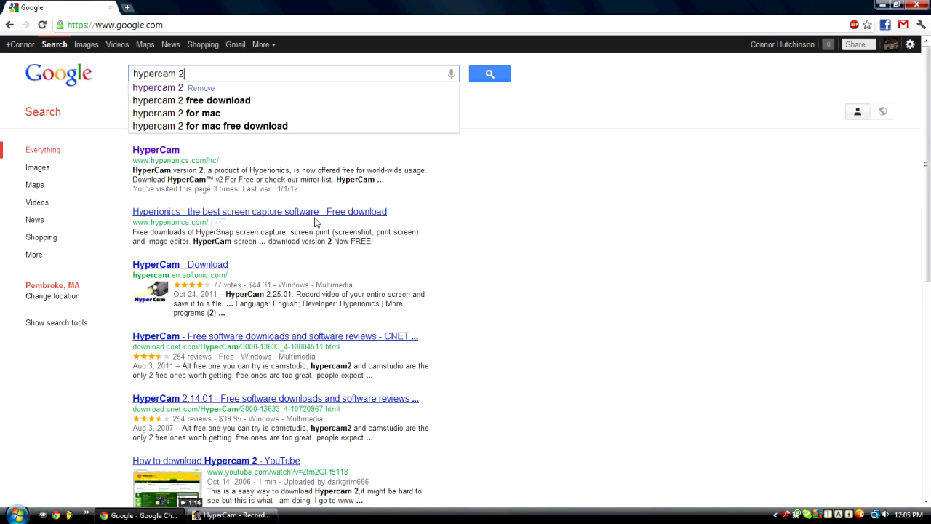
pyautogui.click(489, 73)
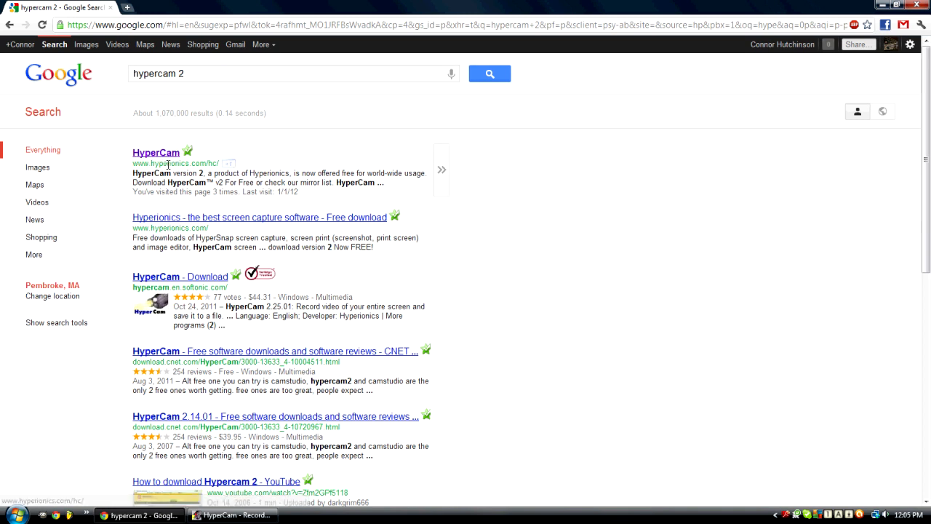
pyautogui.moveTo(163, 160)
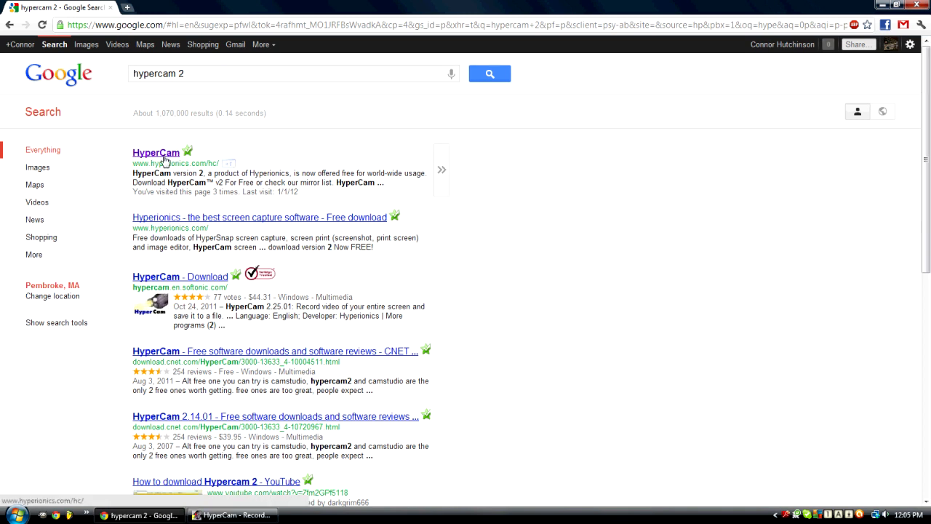
# Visit the hyperionics HyperCam page and start the HC2Setup.exe download.
pyautogui.click(156, 153)
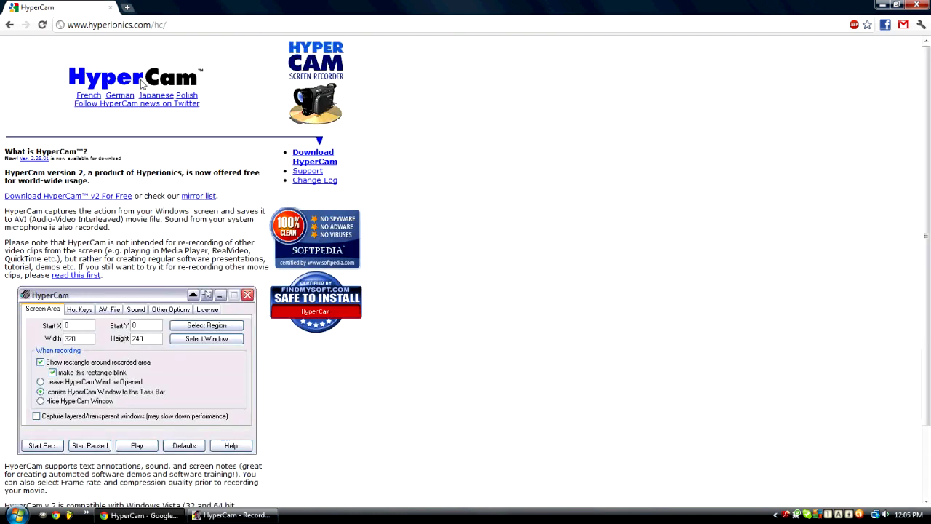
pyautogui.moveTo(173, 244)
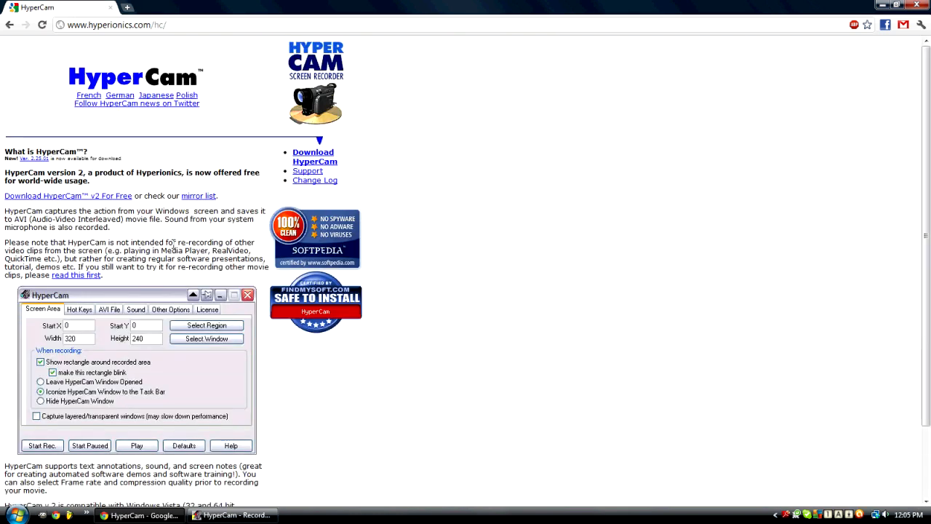
pyautogui.scroll(-3)
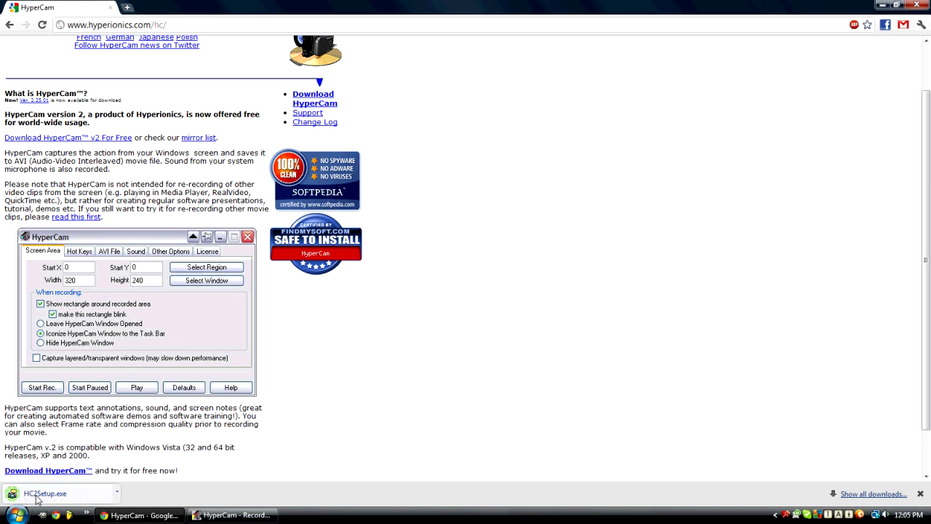
pyautogui.click(117, 493)
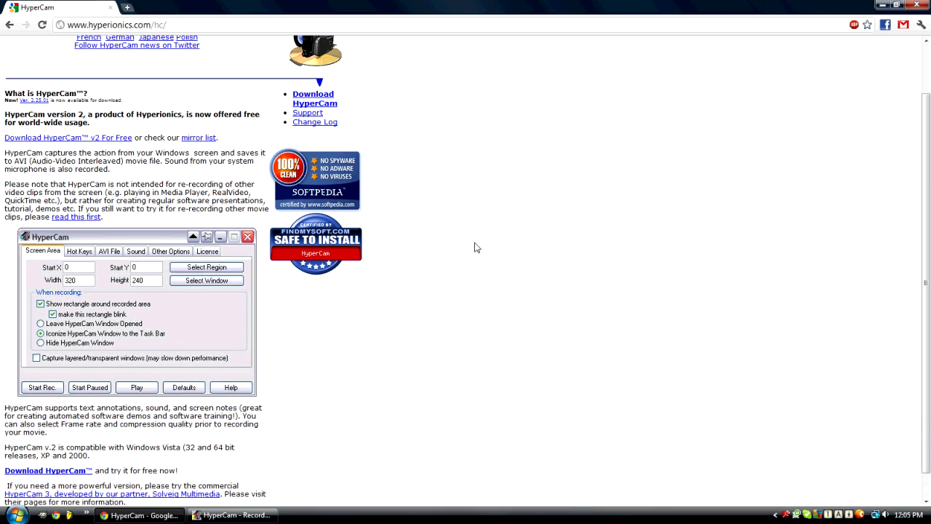
pyautogui.moveTo(472, 259)
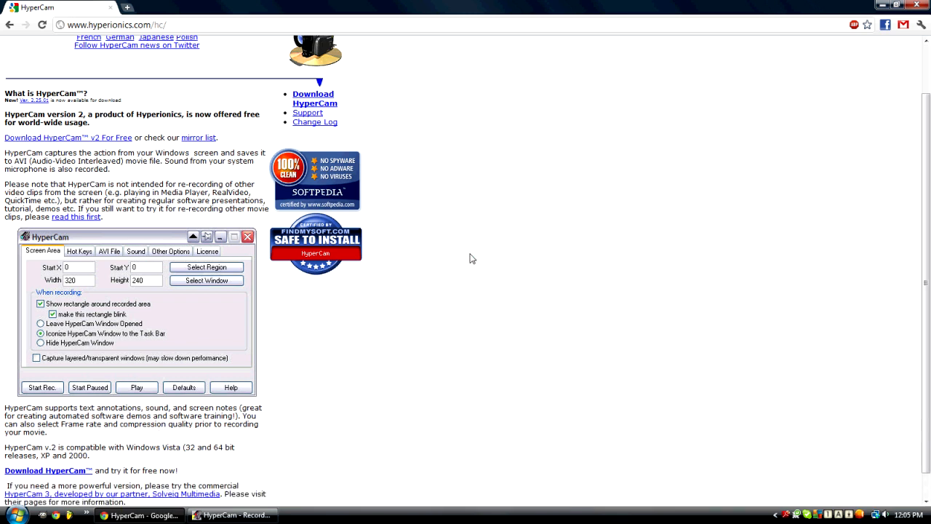
pyautogui.moveTo(460, 249)
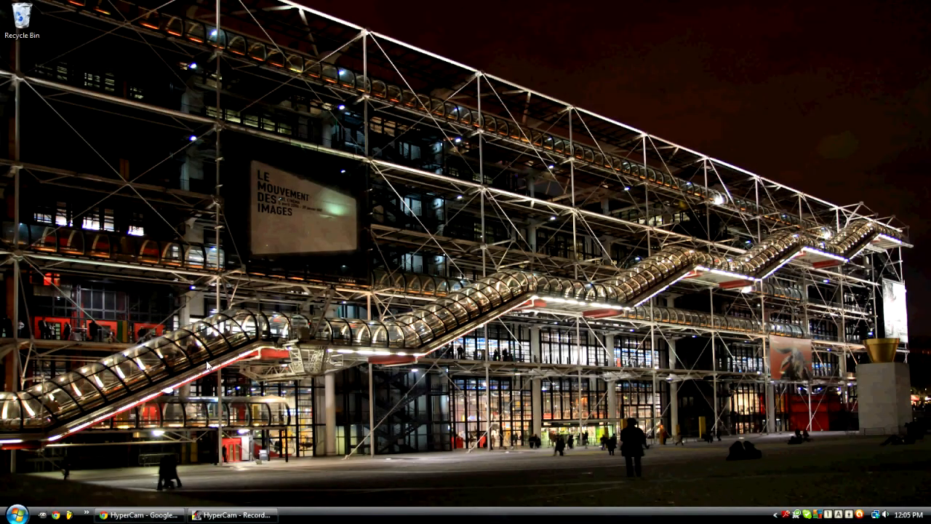
# Install and launch HyperCam 2 so its 1600x900 region marker sits on the desktop.
pyautogui.click(9, 515)
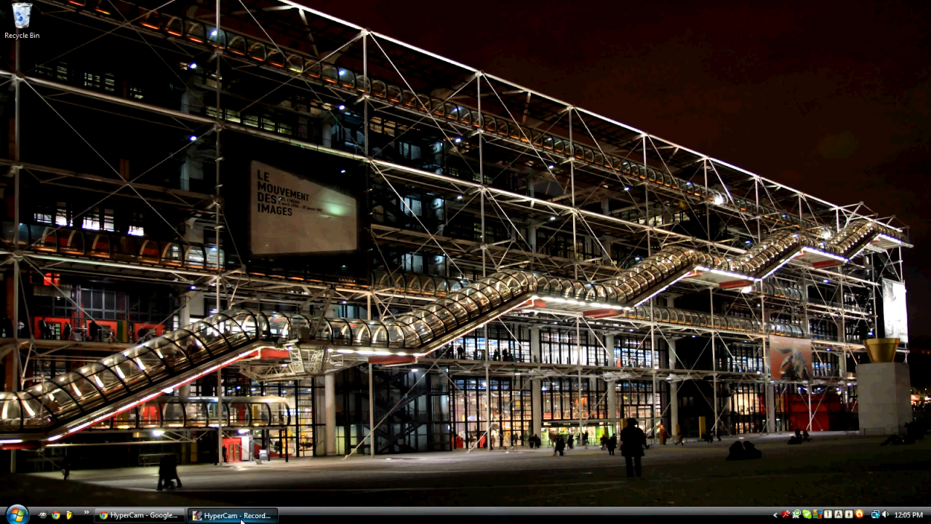
pyautogui.click(232, 515)
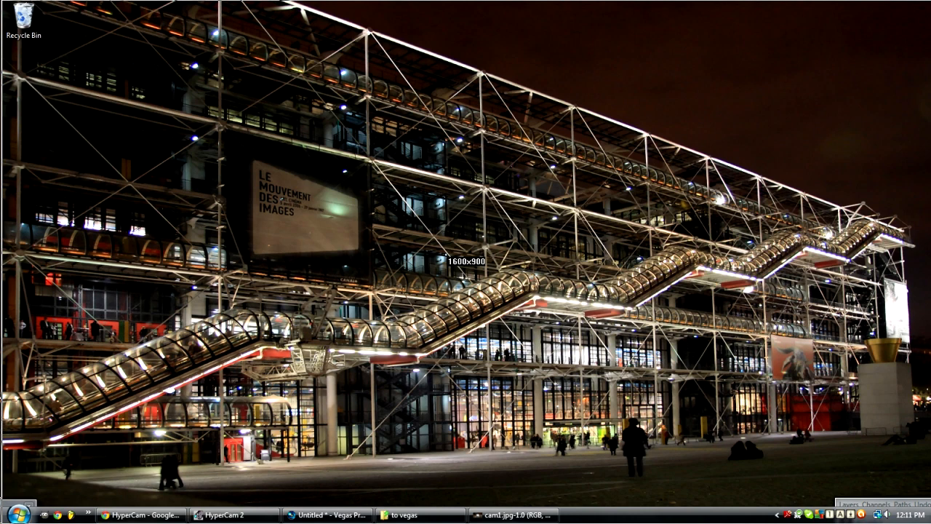
# Restore the HyperCam 2 window showing the full-screen 1600x900 recording area.
pyautogui.click(232, 515)
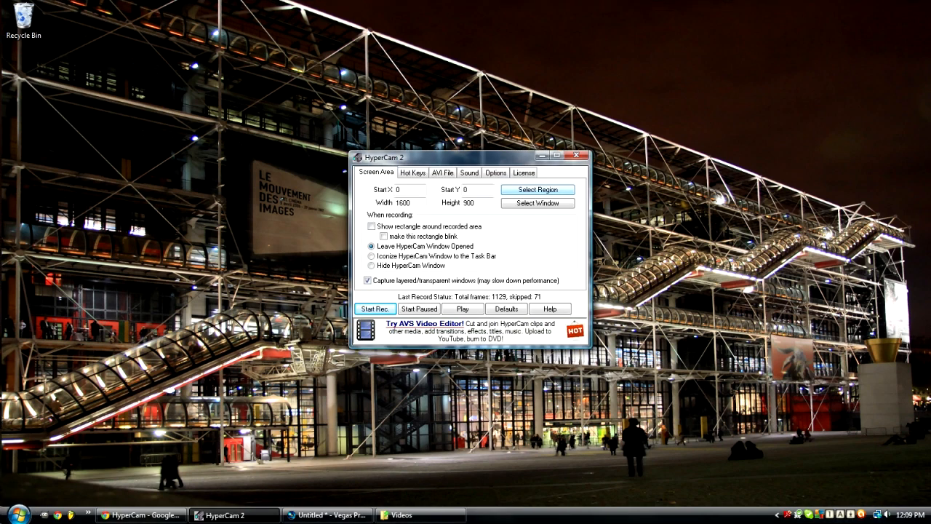